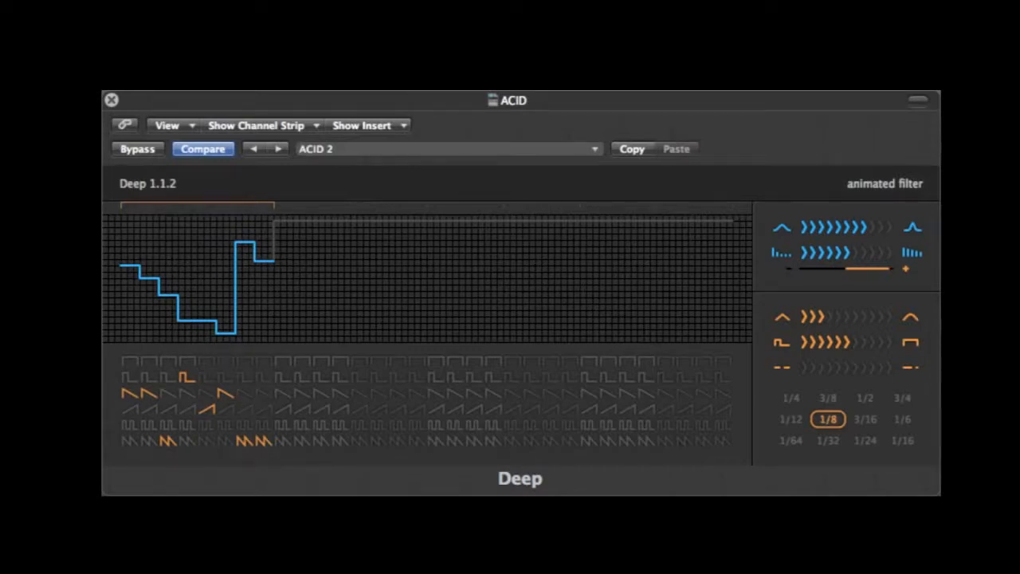
mouse_move(443, 99)
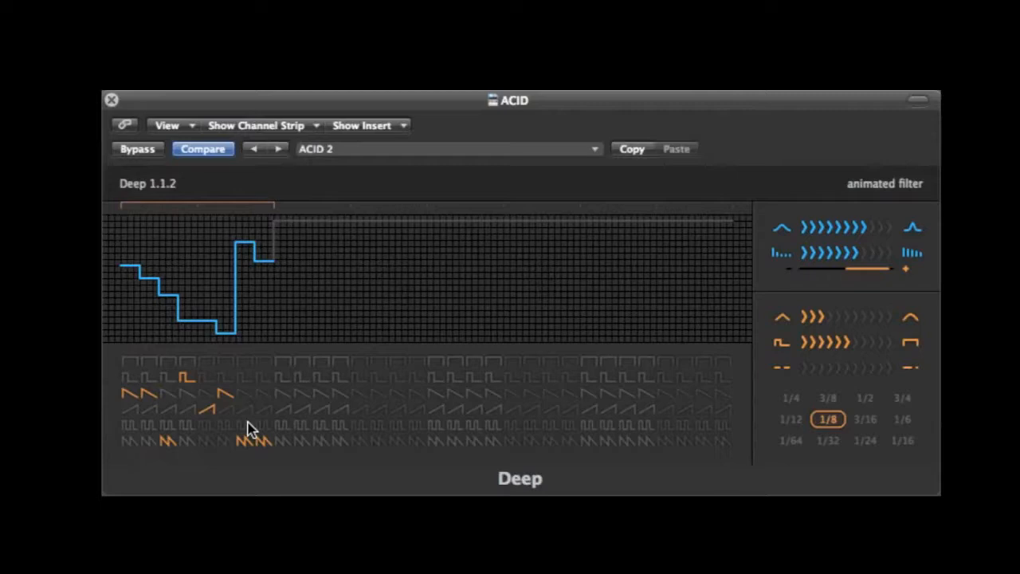
mouse_move(127, 229)
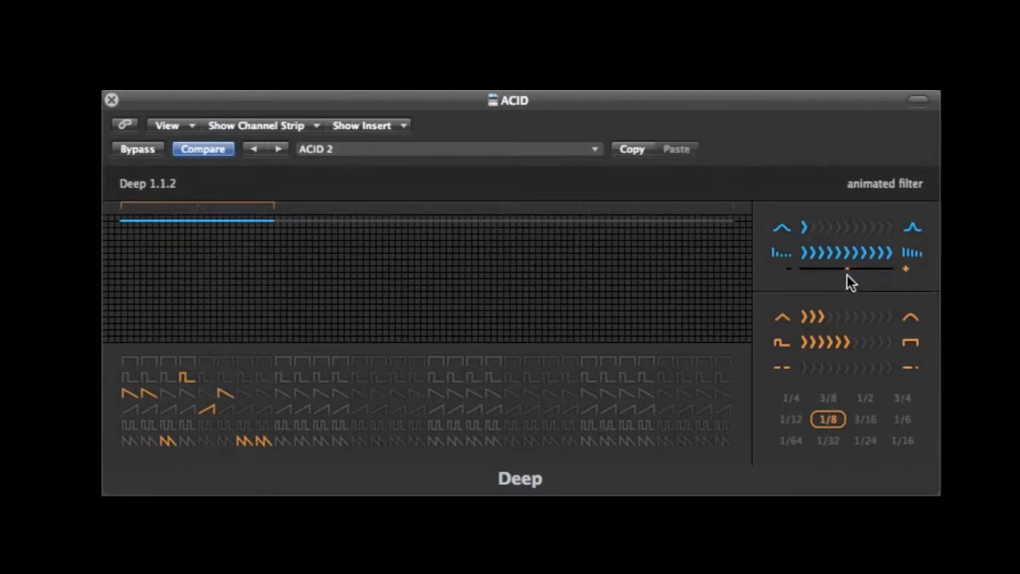
mouse_move(842, 258)
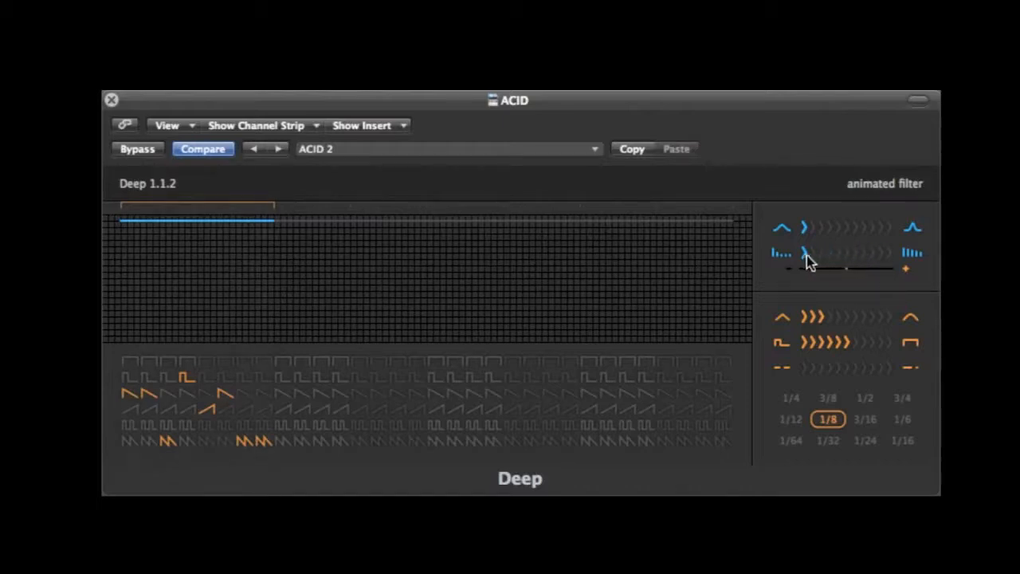
left_click(814, 252)
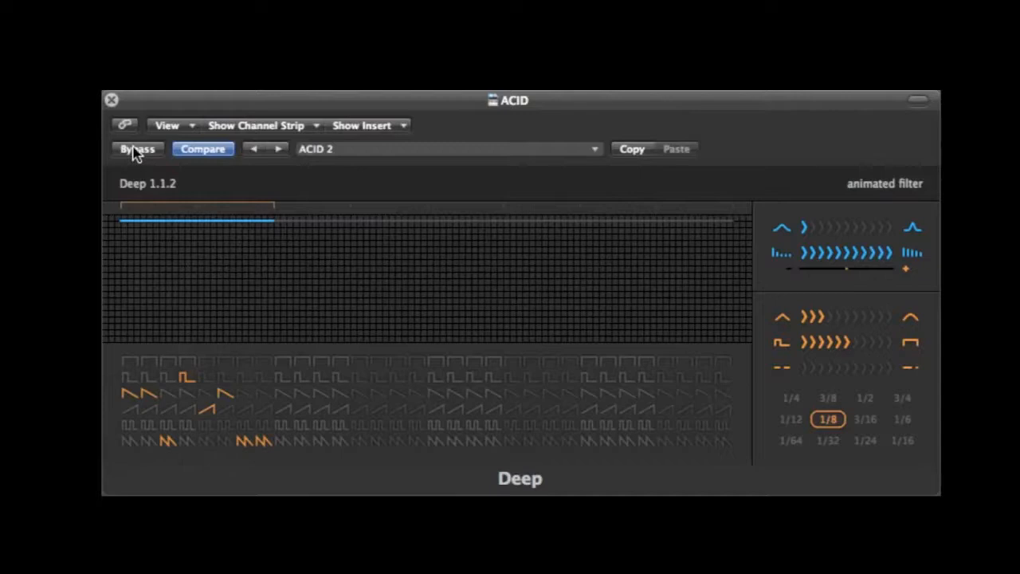
left_click(137, 150)
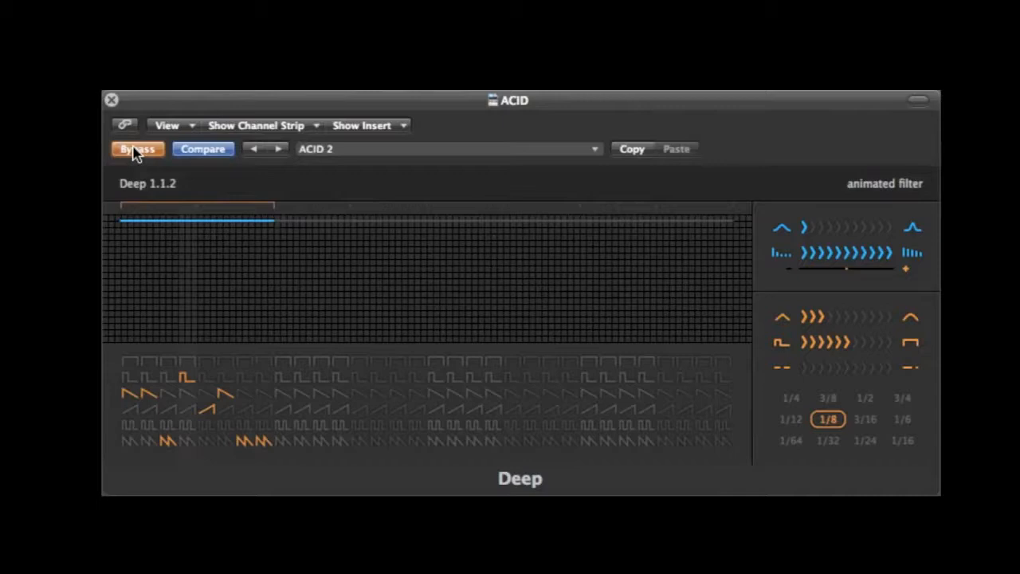
left_click(137, 150)
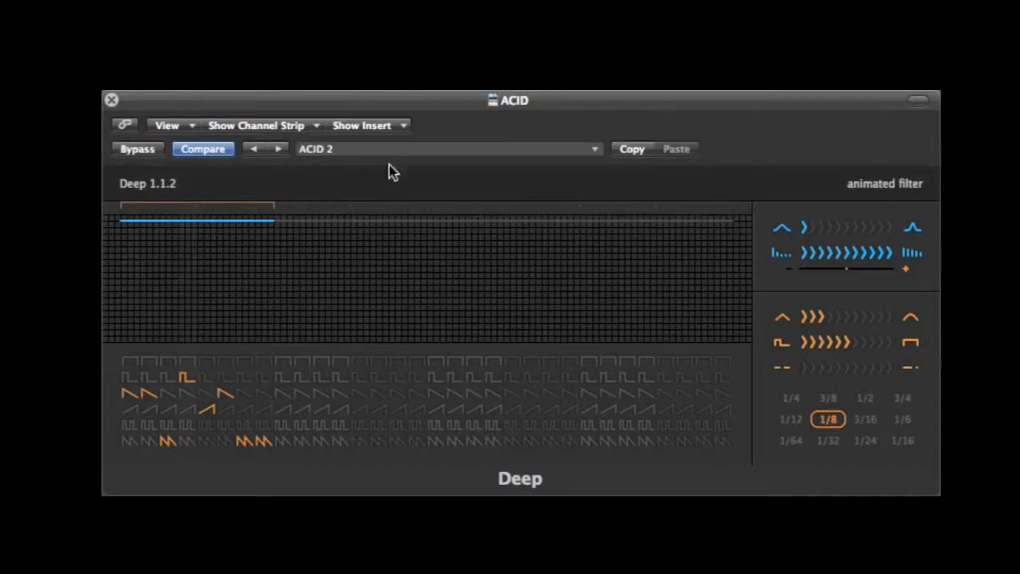
mouse_move(906, 257)
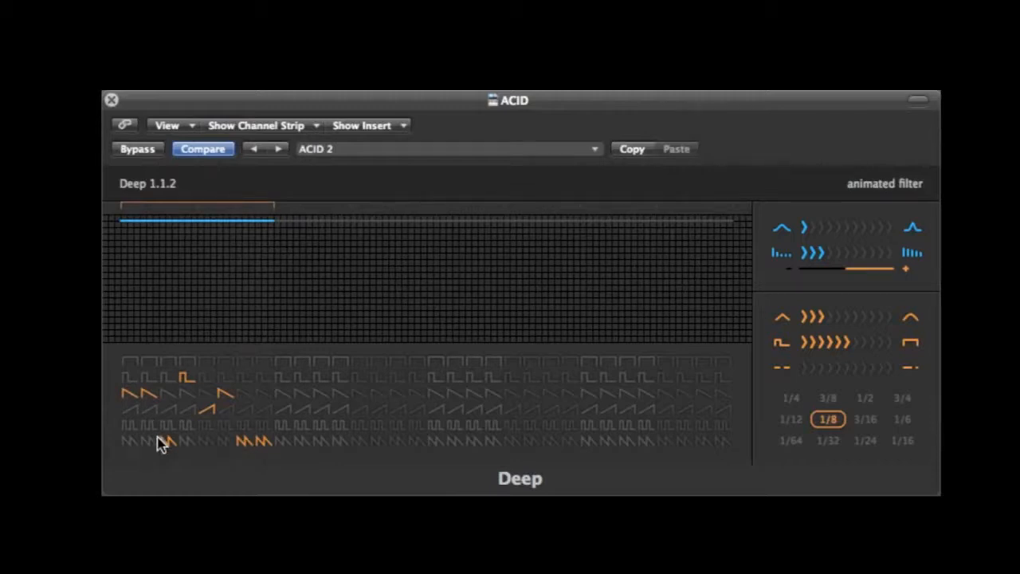
mouse_move(142, 411)
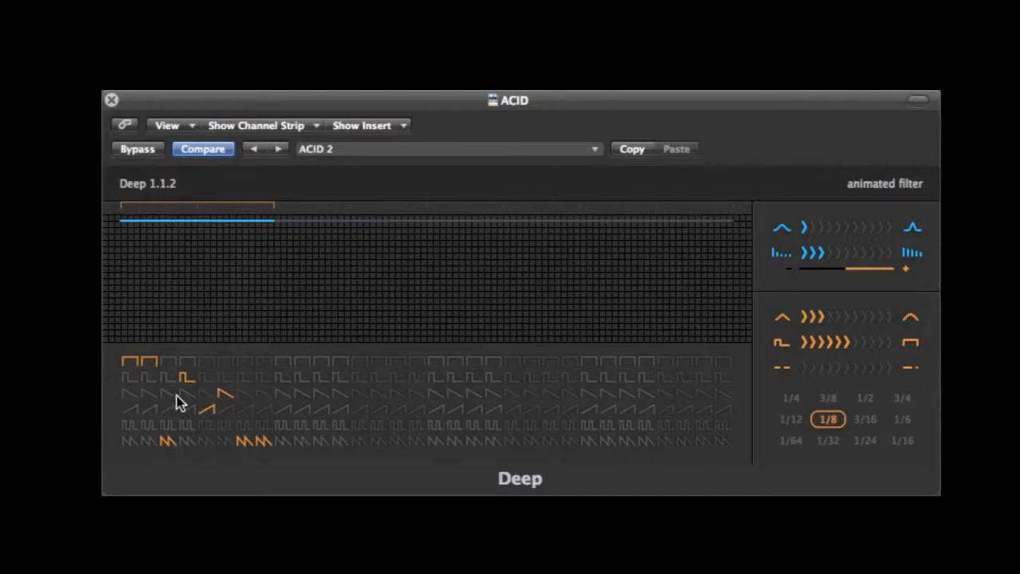
mouse_move(190, 391)
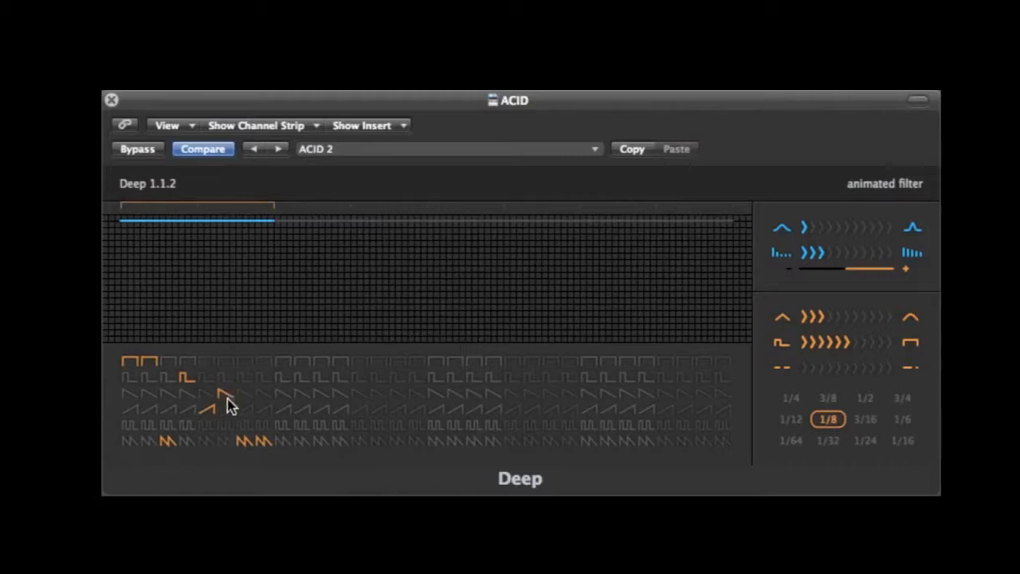
mouse_move(215, 418)
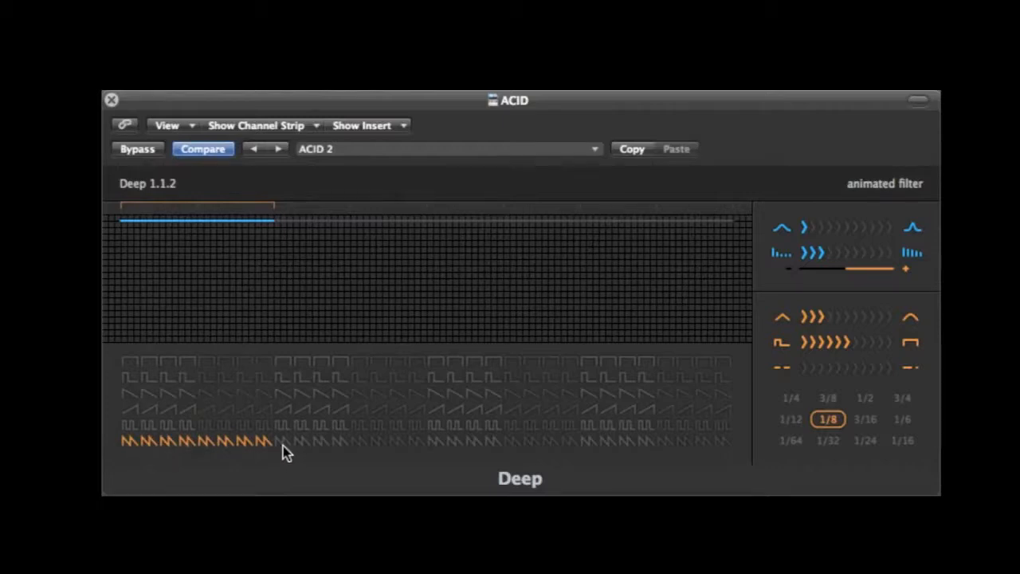
mouse_move(874, 427)
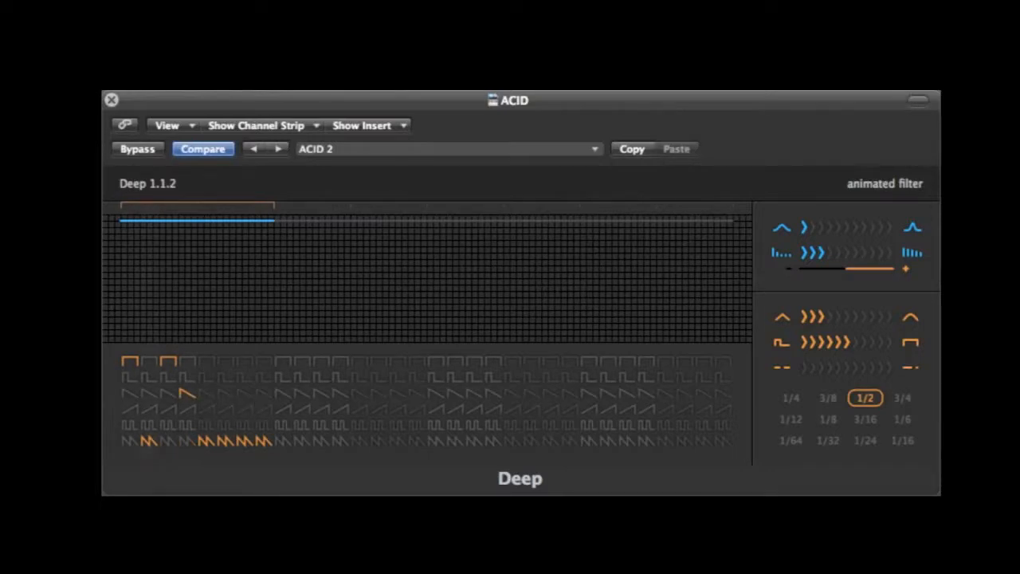
mouse_move(832, 427)
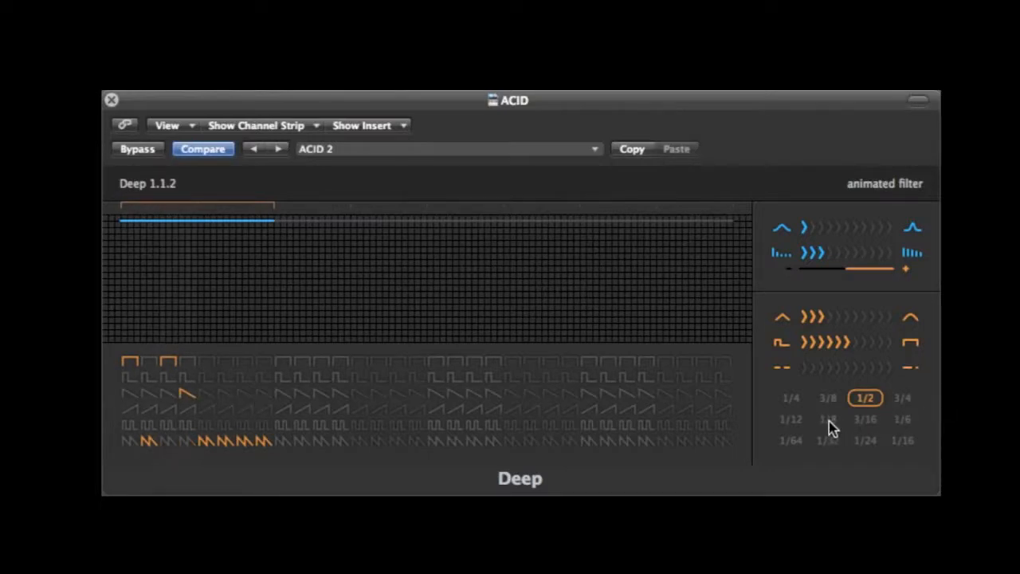
Cycle the step rate through 1/8, 1/6, 1/64 and 1/16 in the timing grid, ending on 1/8
left_click(828, 417)
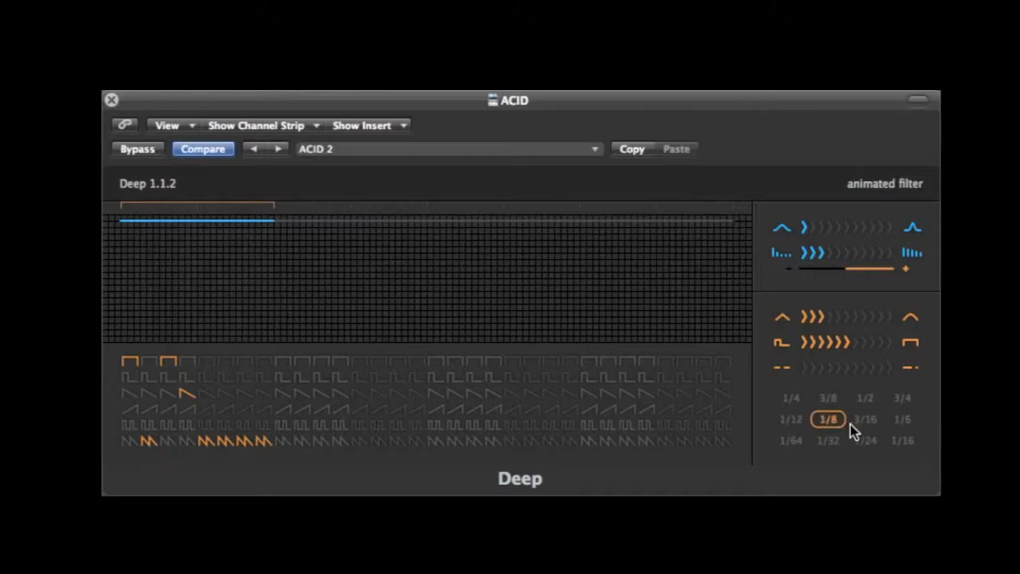
mouse_move(859, 339)
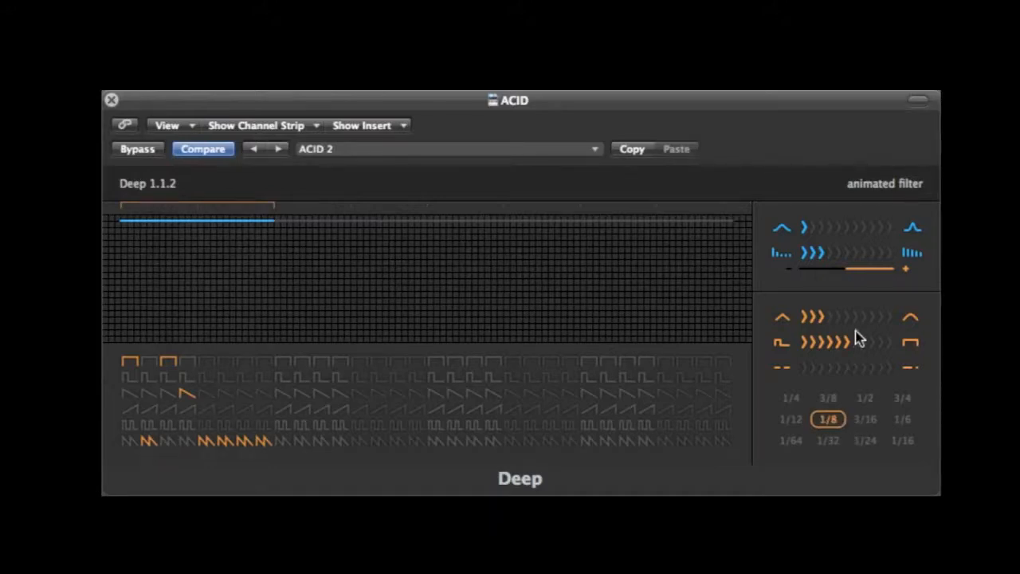
mouse_move(865, 448)
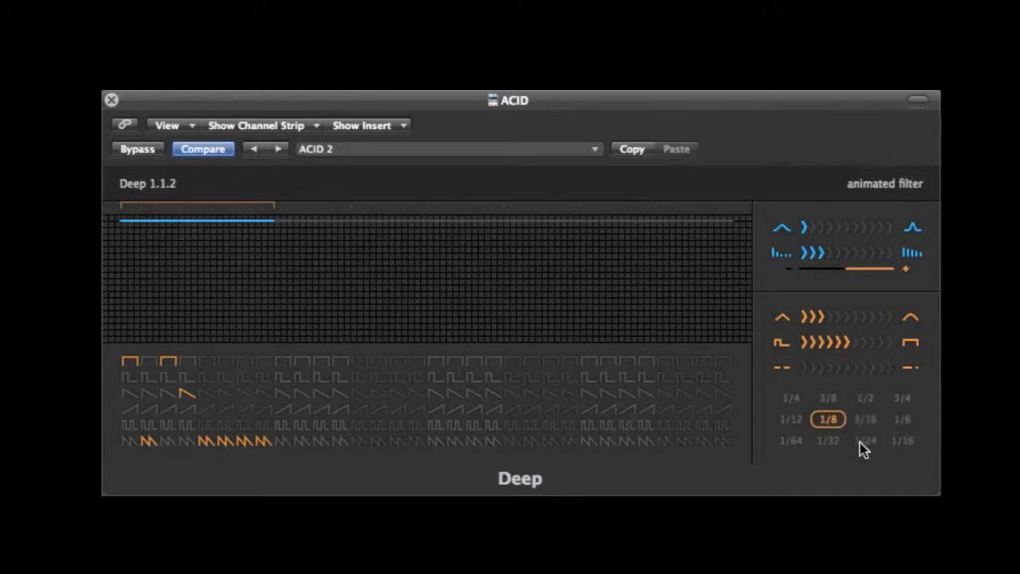
left_click(902, 418)
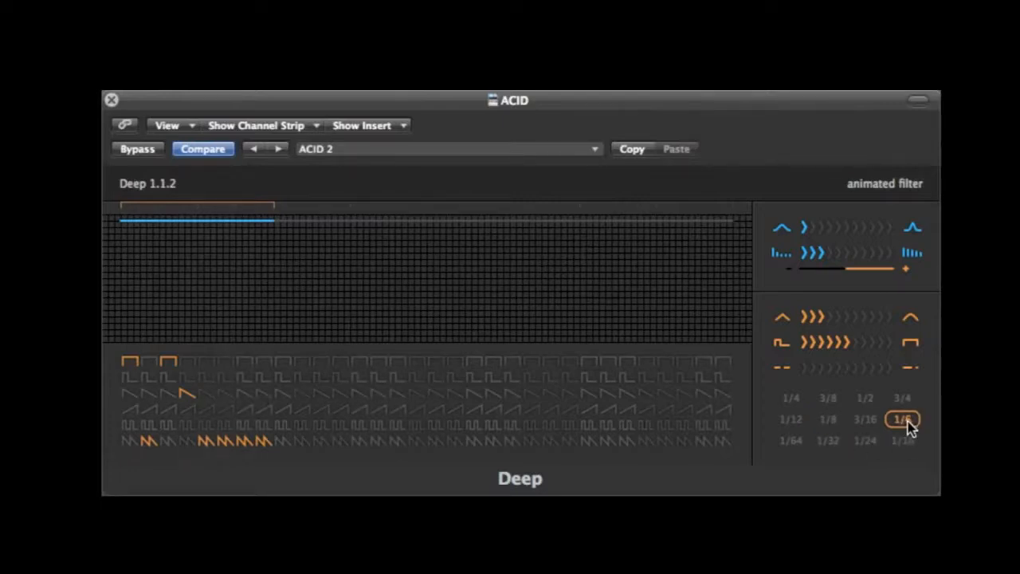
left_click(791, 440)
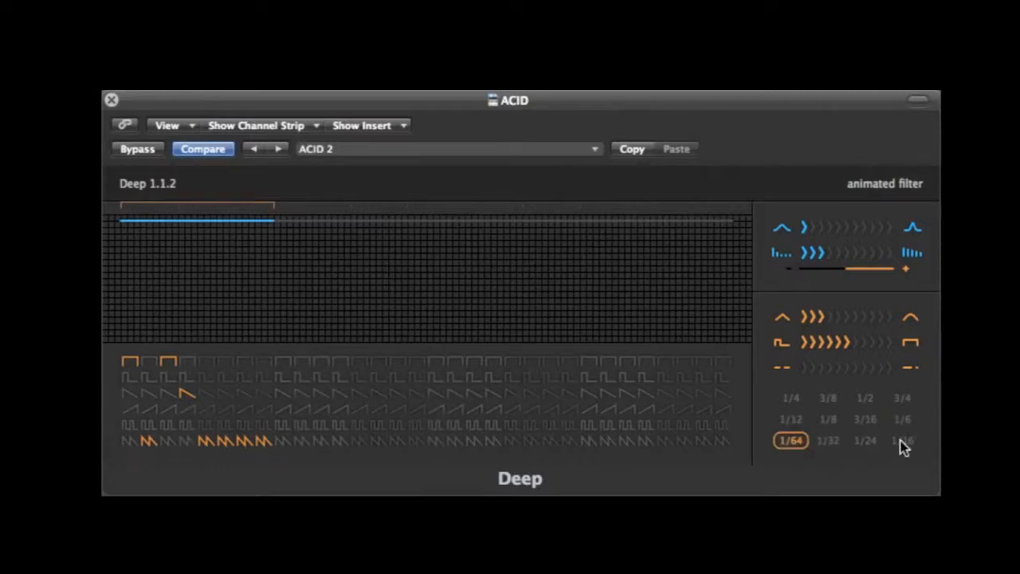
left_click(903, 441)
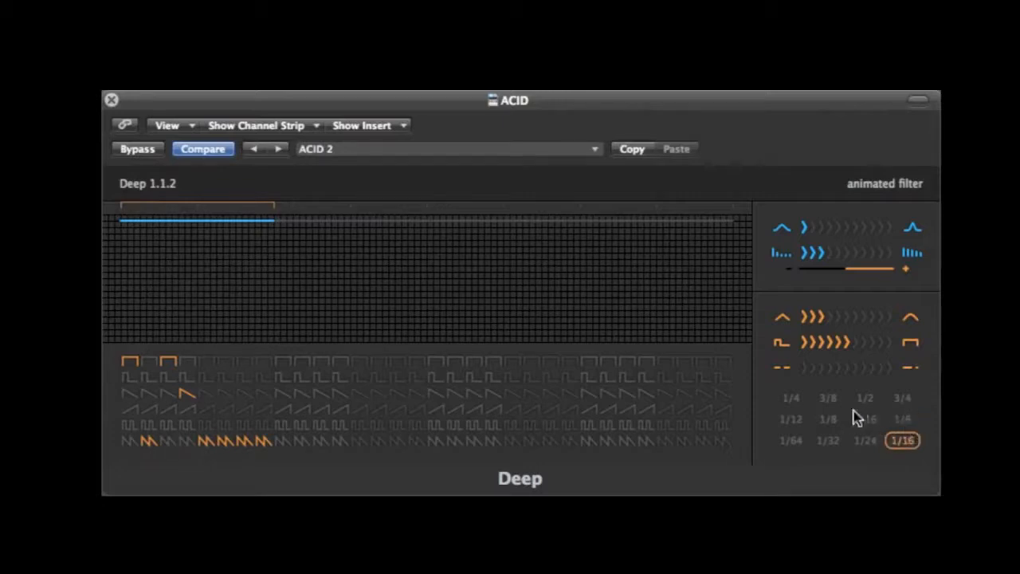
left_click(828, 417)
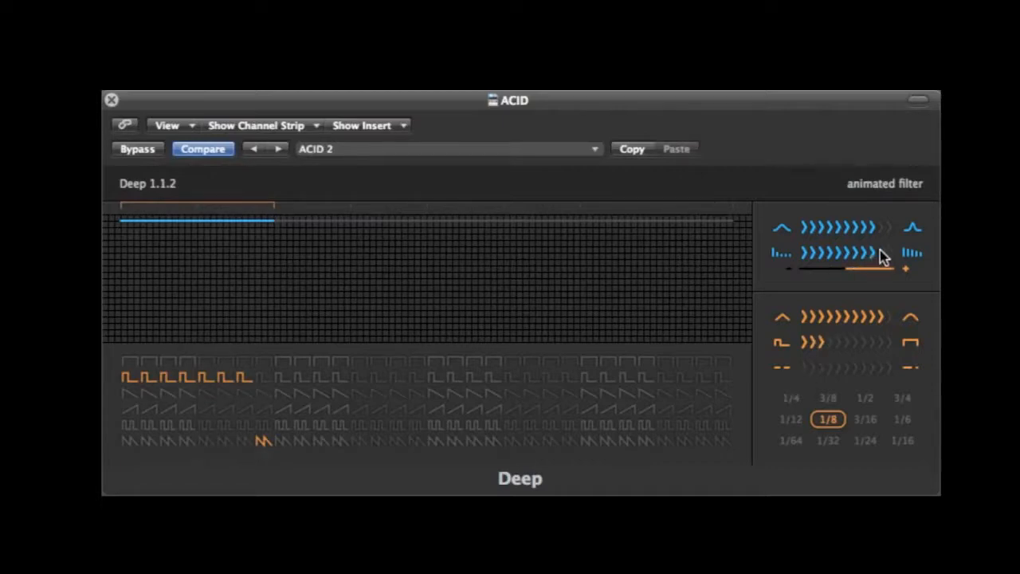
Reduce the modulation depth for the ACID 2 sequence with two adjustments on the depth row
left_click(837, 252)
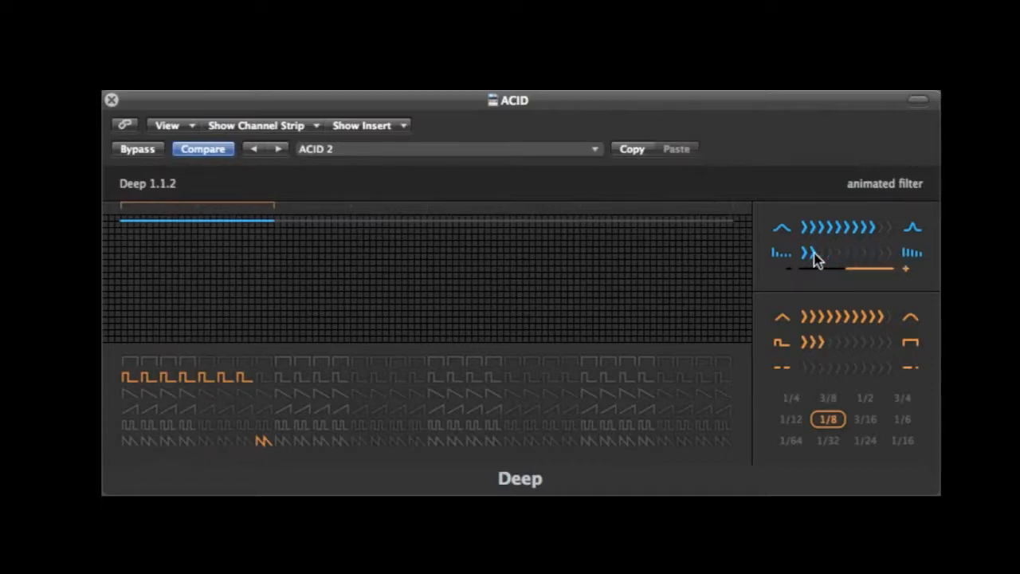
left_click(814, 253)
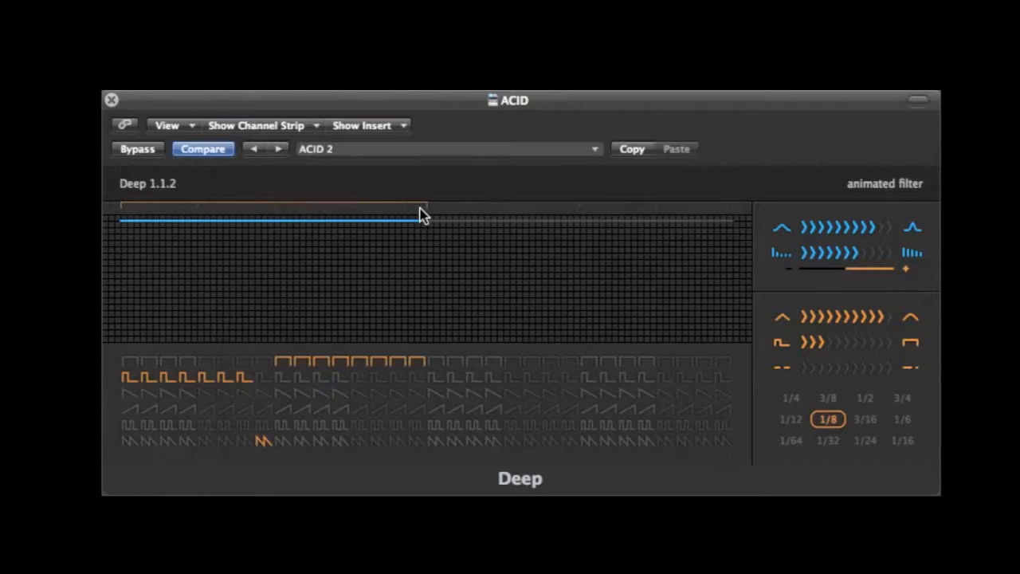
left_click_drag(427, 220, 731, 220)
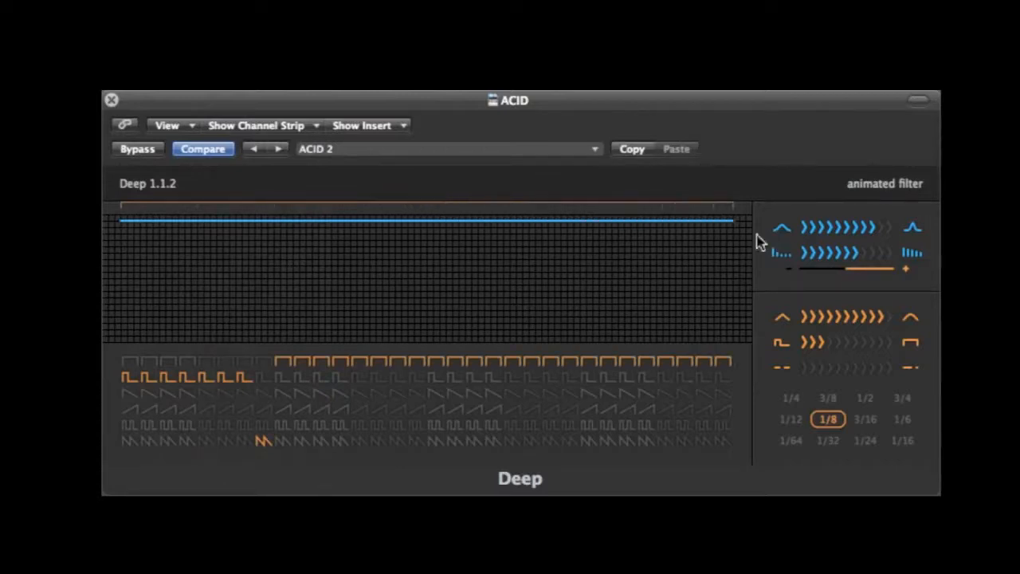
left_click_drag(726, 220, 274, 220)
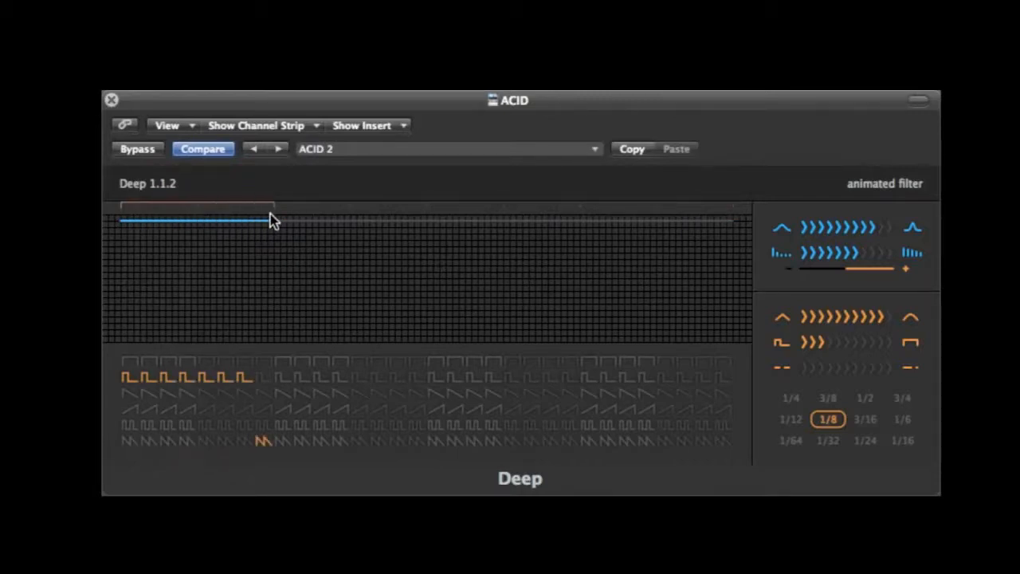
mouse_move(319, 176)
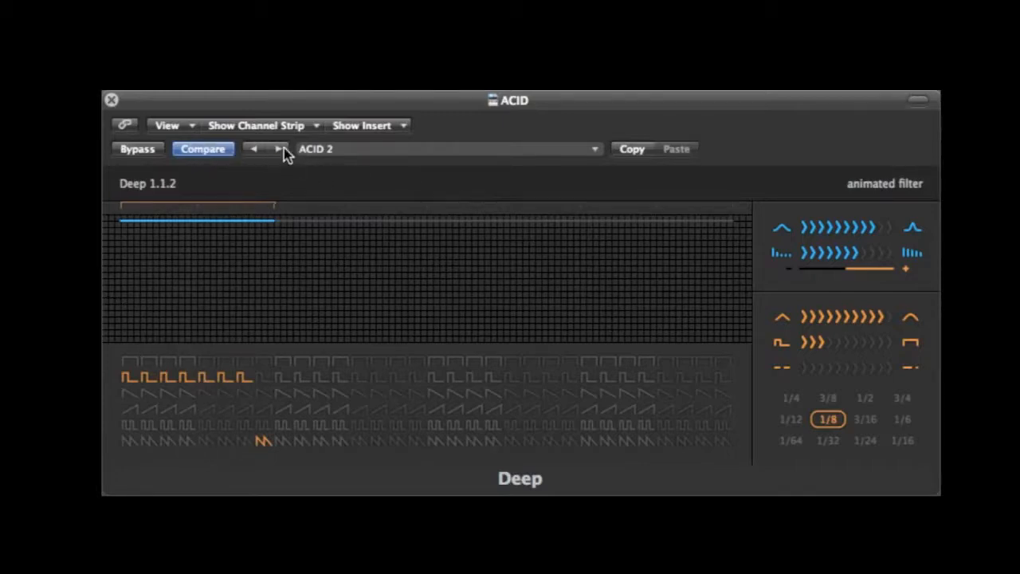
Briefly load ACID 1 with raised depth, then return to the ACID 2 preset
left_click(252, 148)
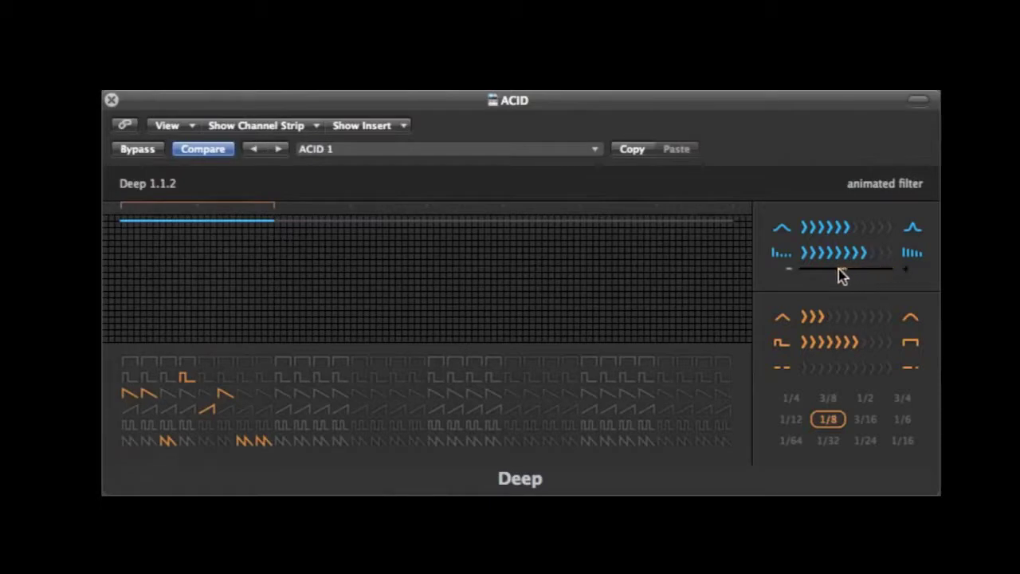
left_click_drag(813, 268, 877, 271)
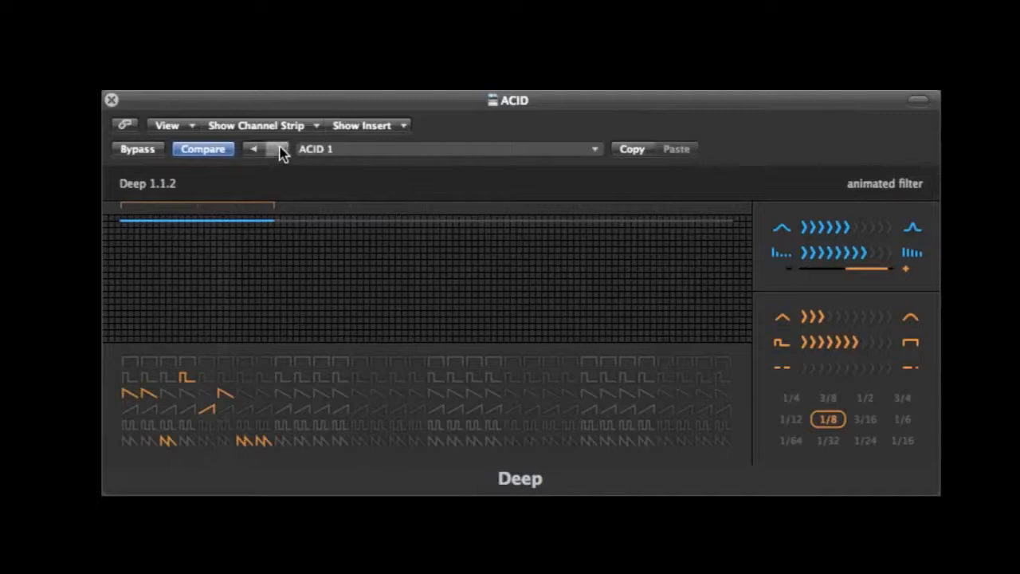
left_click(277, 150)
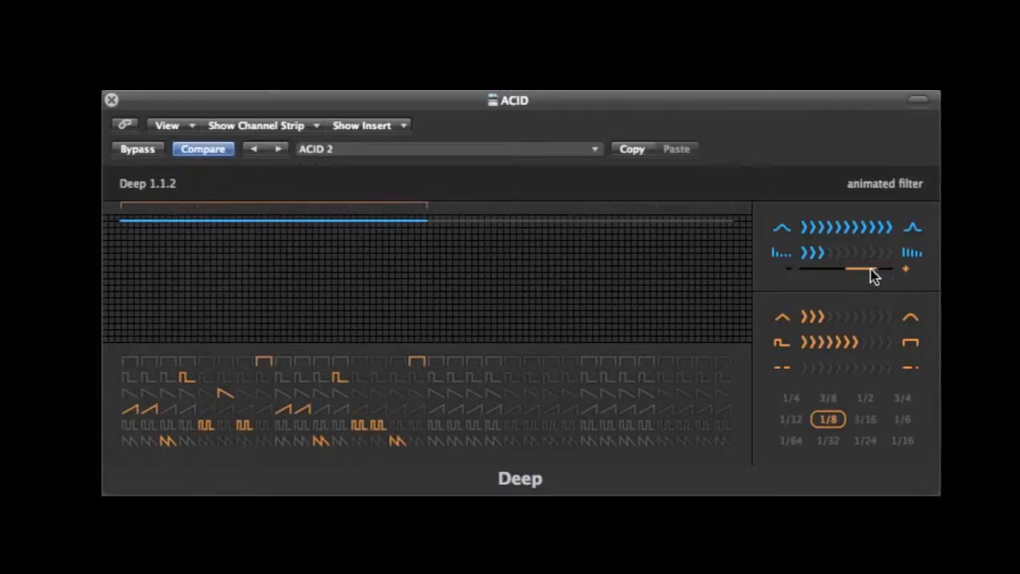
Pull ACID 2's modulation depth down and settle it at a moderate middle value
left_click_drag(869, 271, 833, 272)
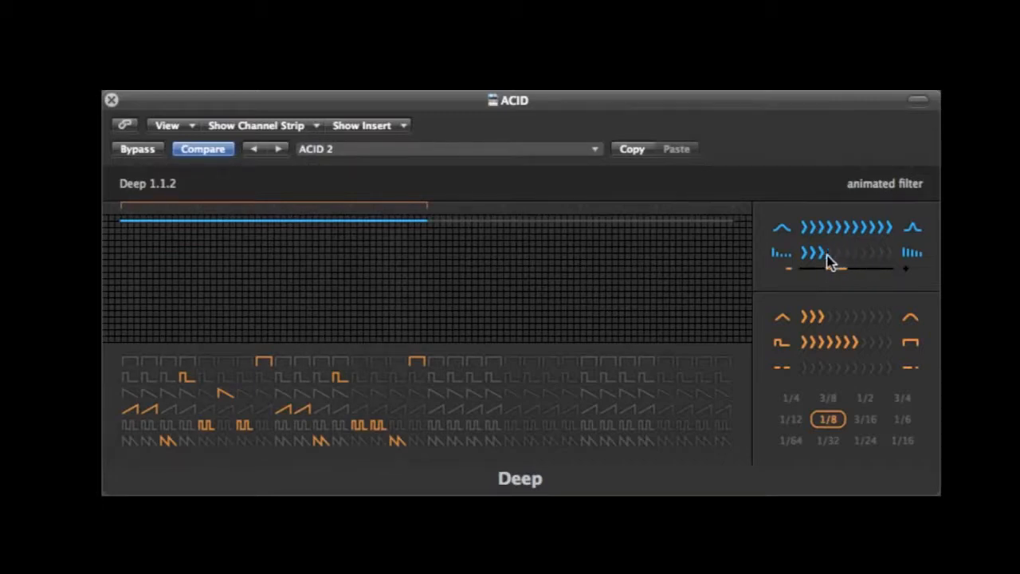
left_click_drag(837, 268, 869, 268)
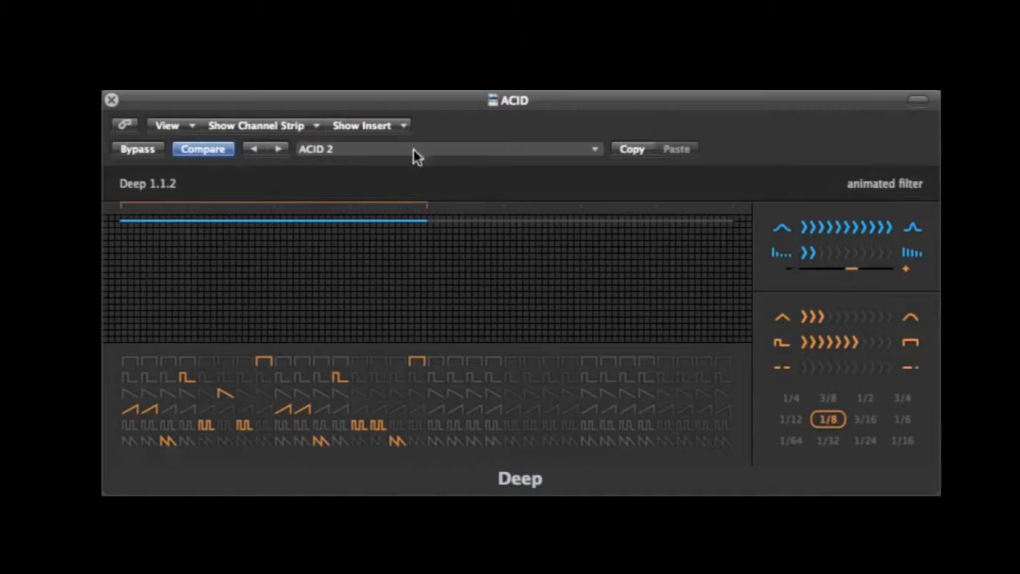
Load ACID 3 and redraw its first sequence steps into a rising peaked shape
left_click(268, 150)
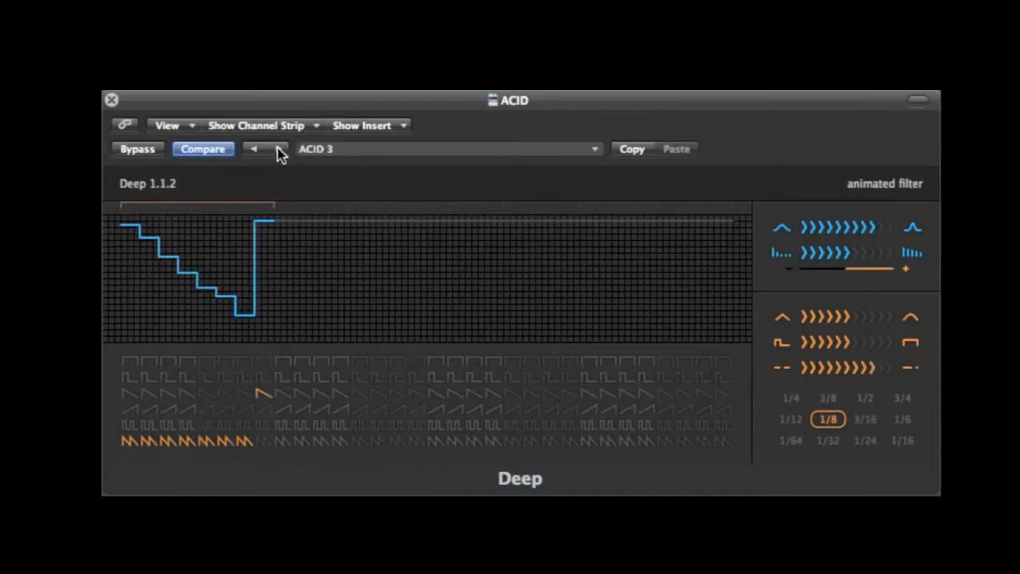
mouse_move(147, 246)
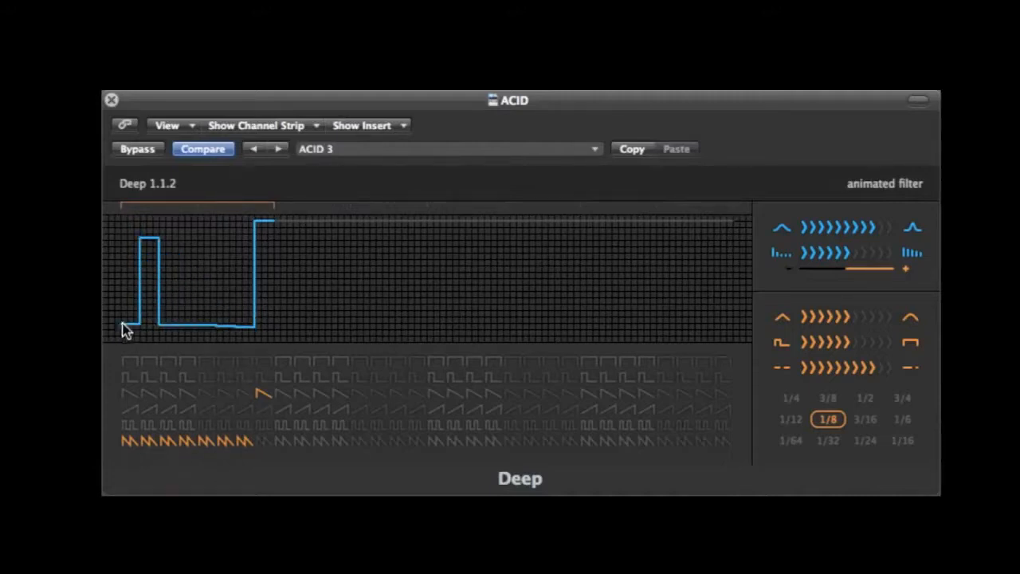
left_click_drag(128, 330, 263, 220)
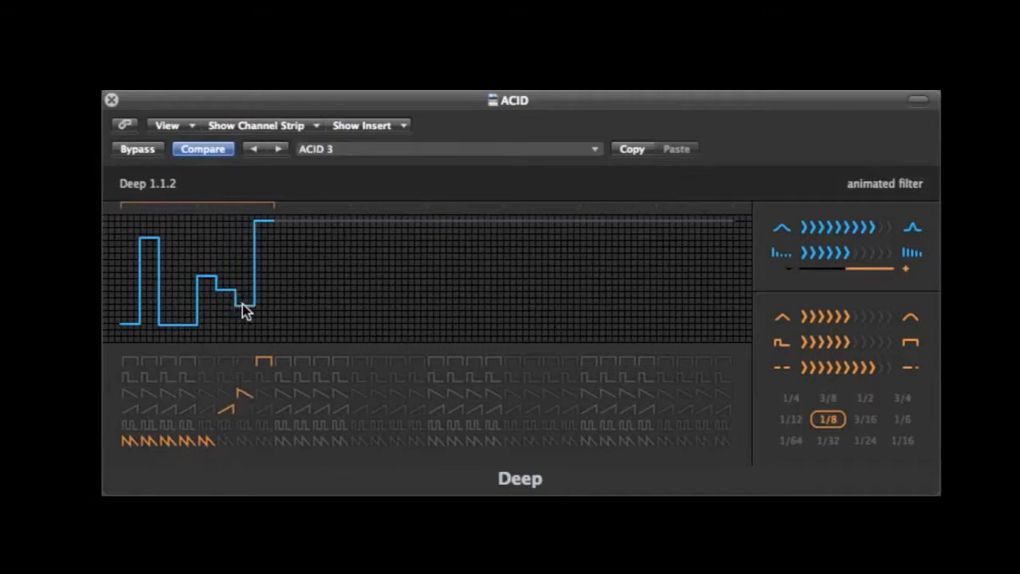
Return to ACID 2 and draw a descending staircase dip into the middle of its flat curve
left_click(252, 150)
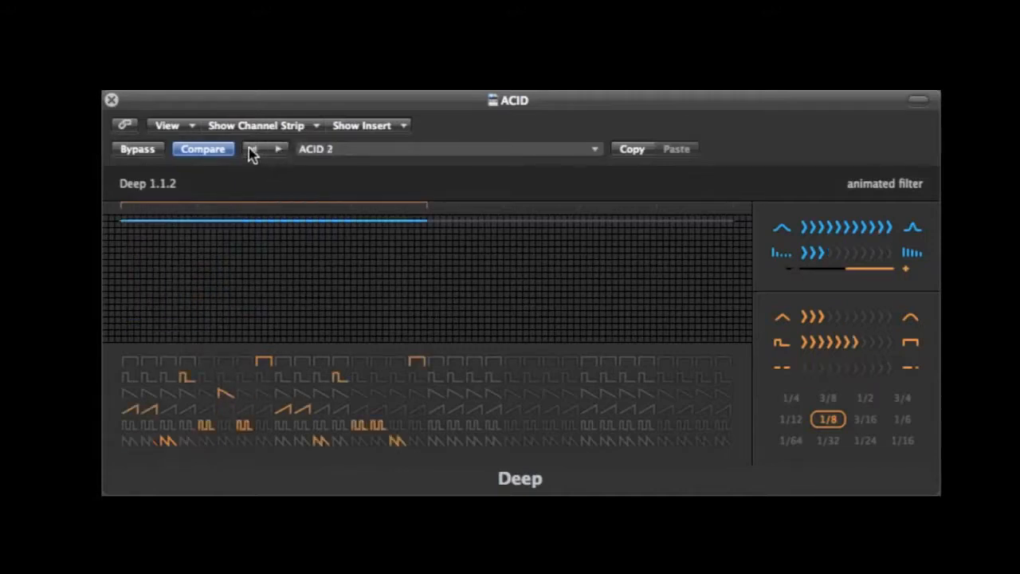
mouse_move(257, 152)
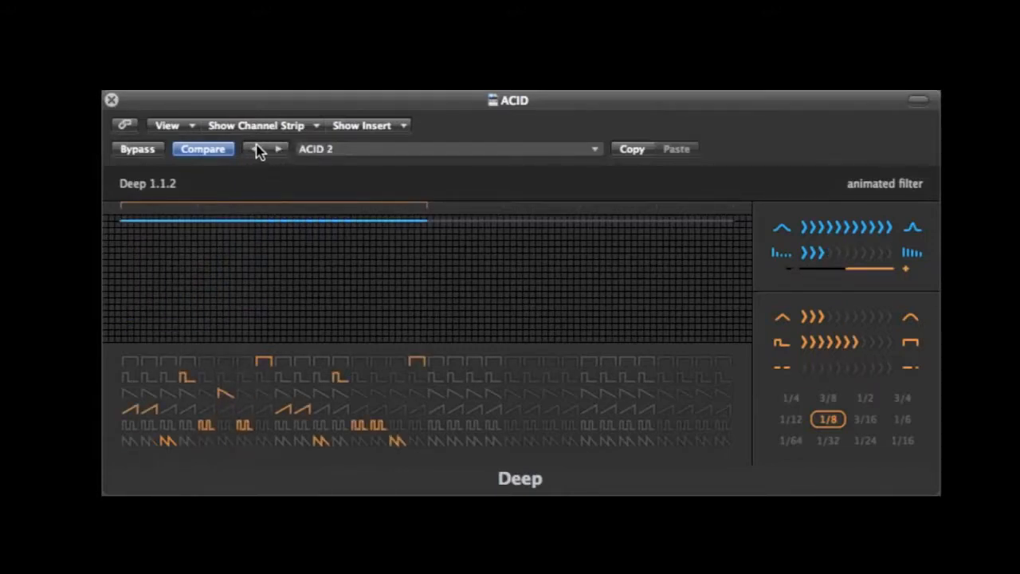
mouse_move(415, 204)
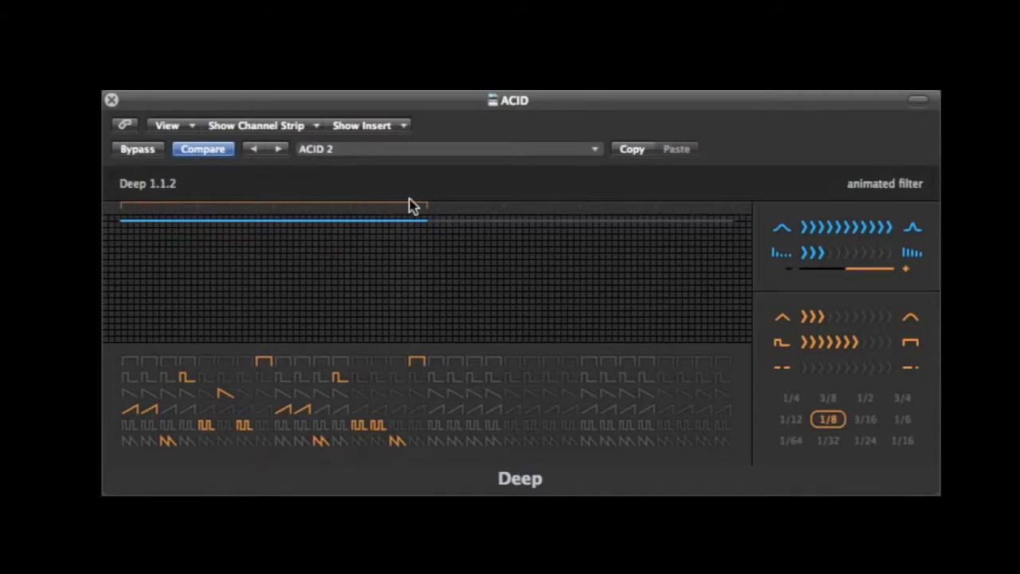
left_click_drag(411, 207, 391, 311)
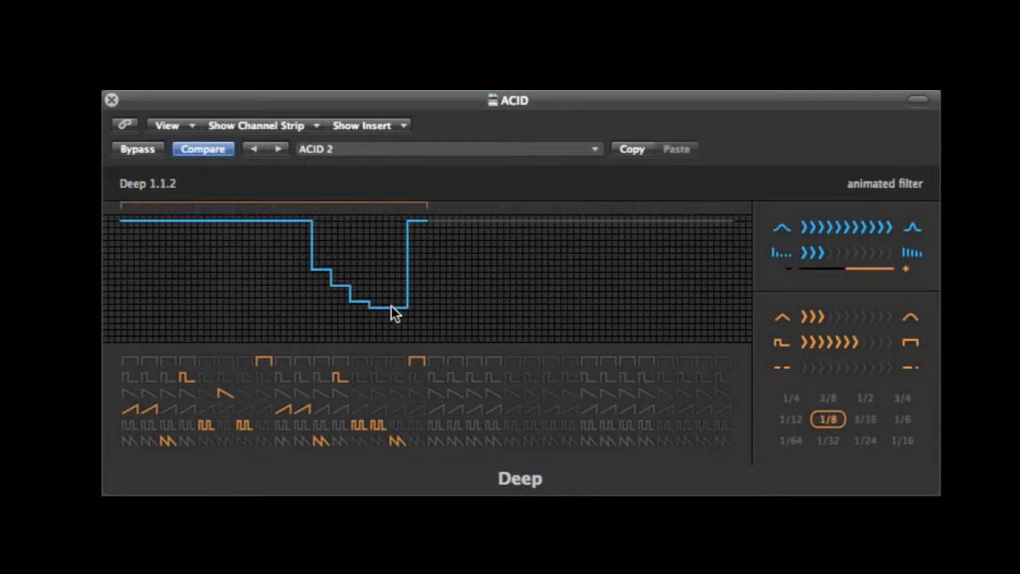